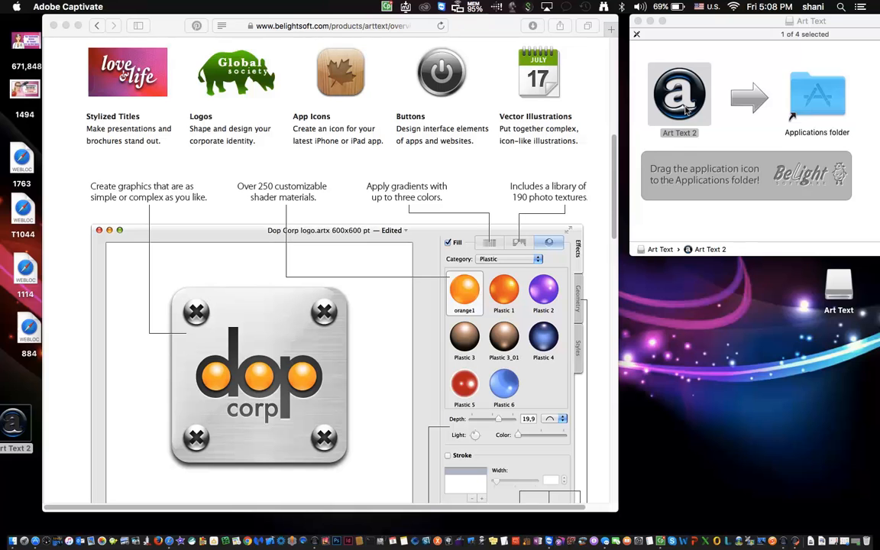
- Drag across the Safari toolbar area to move the product-page window aside
drag(678, 94, 815, 94)
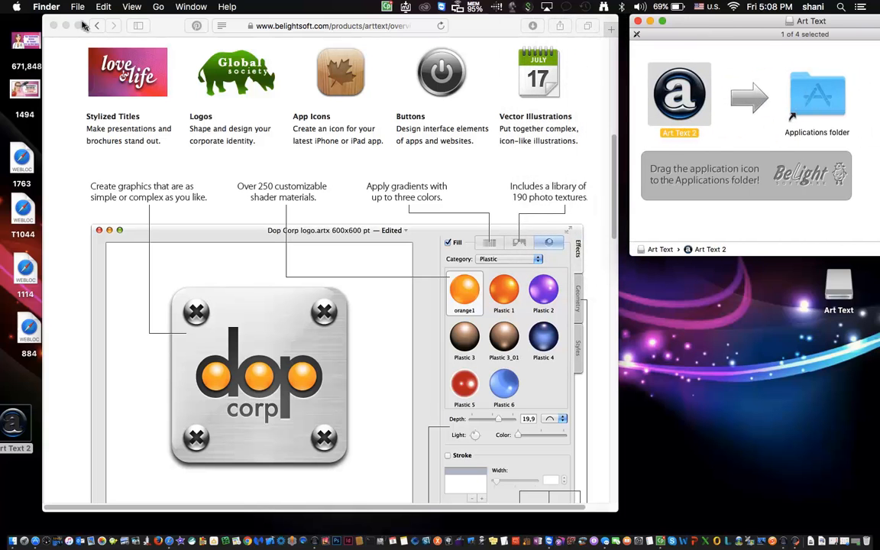
mouse_move(784, 540)
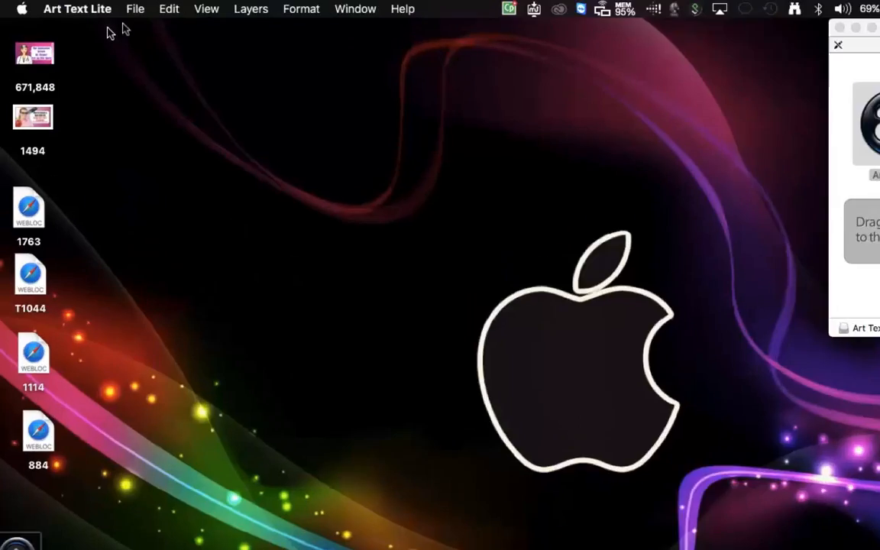
- Browse the Template Gallery from the File menu and select the gold template
click(135, 9)
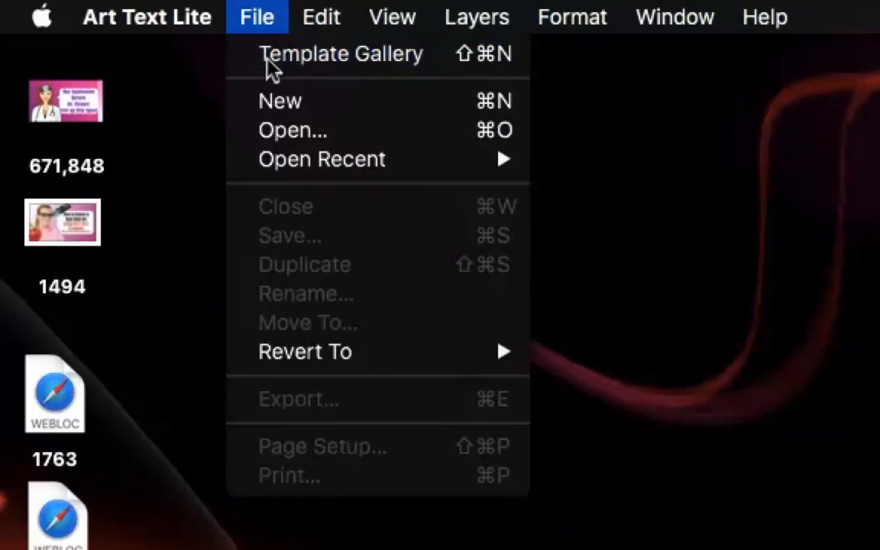
click(340, 53)
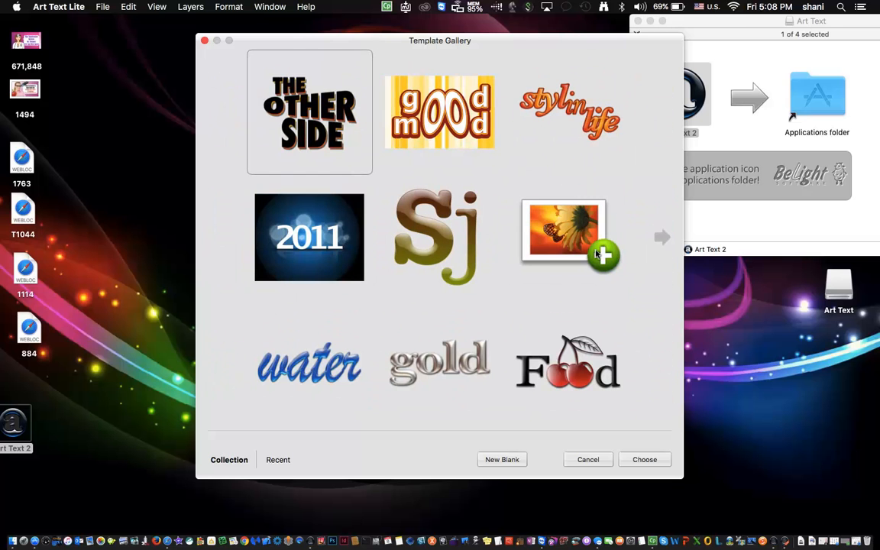
scroll(down, 3)
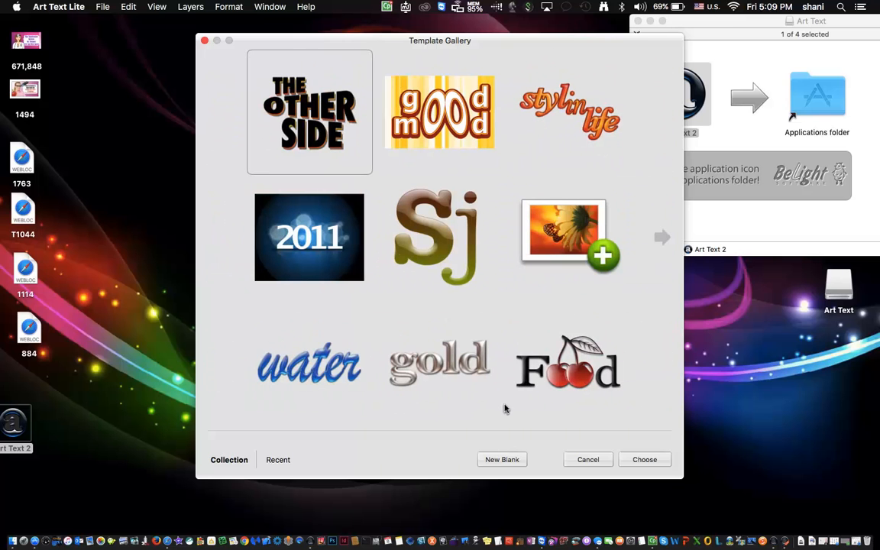
click(440, 362)
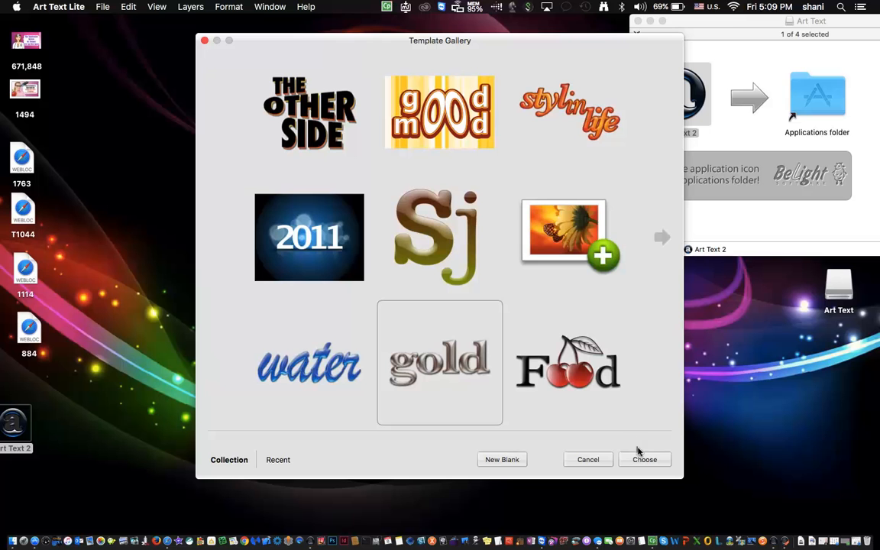
- Create the gold document, then try Purple_1, orange1 and Water_1 shader fills on the word
click(645, 458)
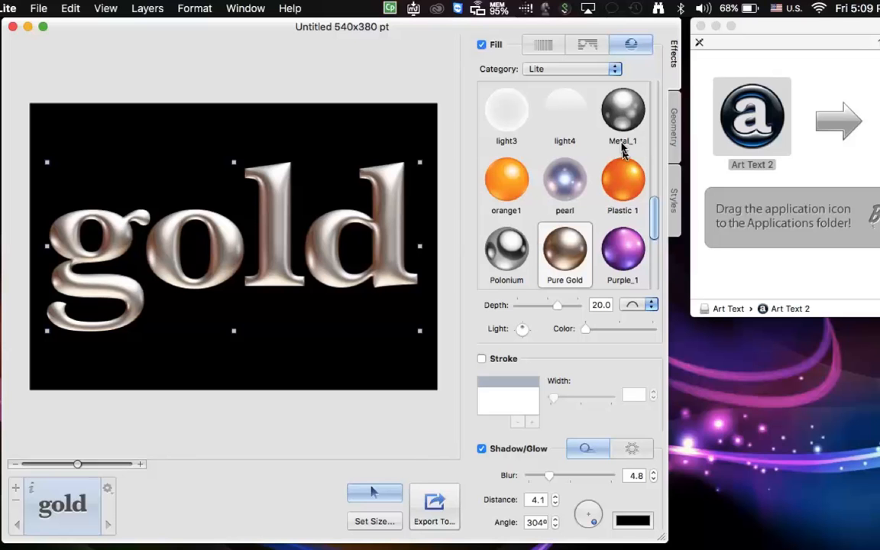
mouse_move(626, 250)
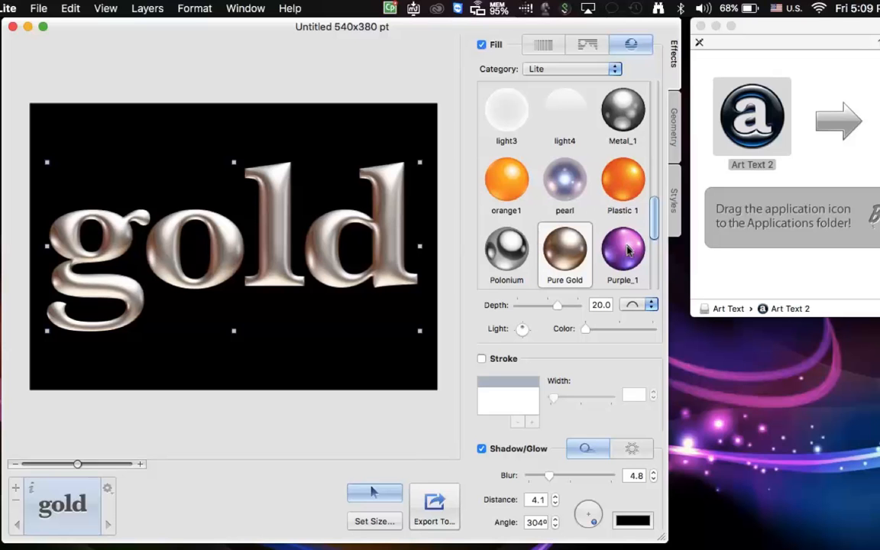
click(619, 252)
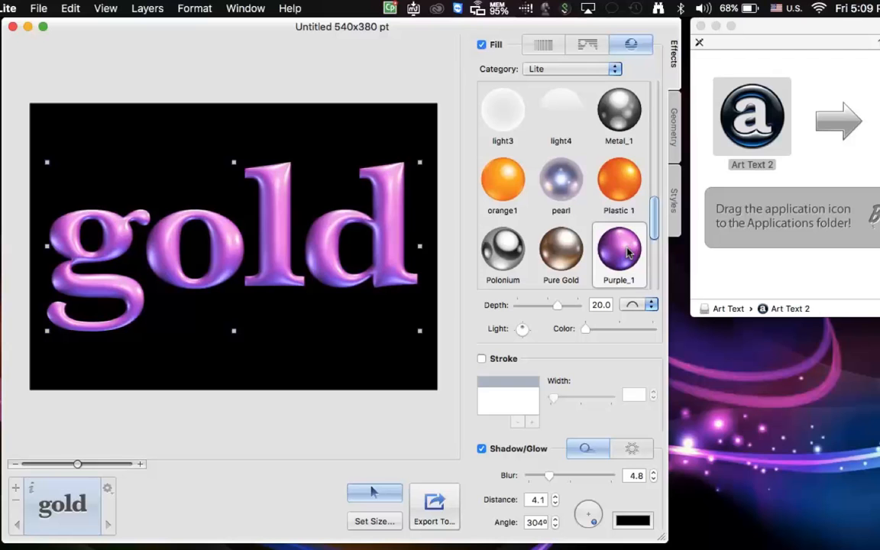
click(619, 184)
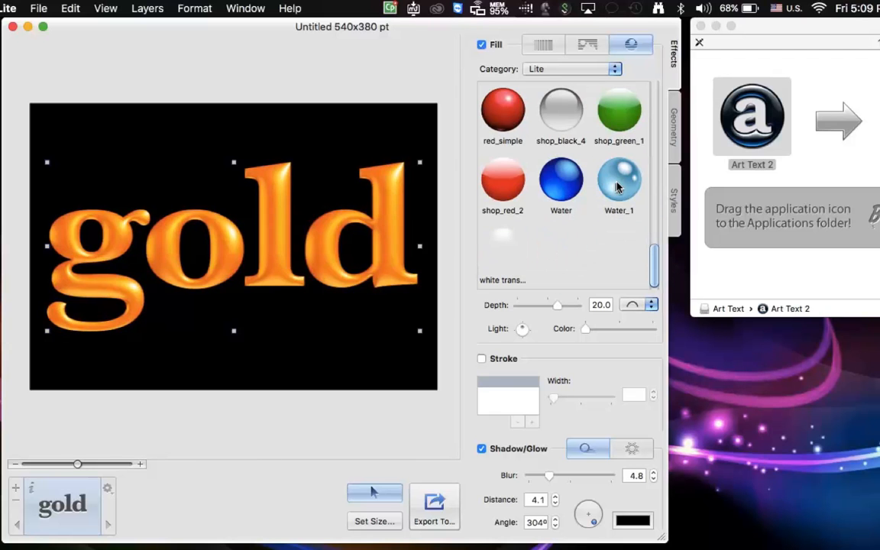
click(619, 183)
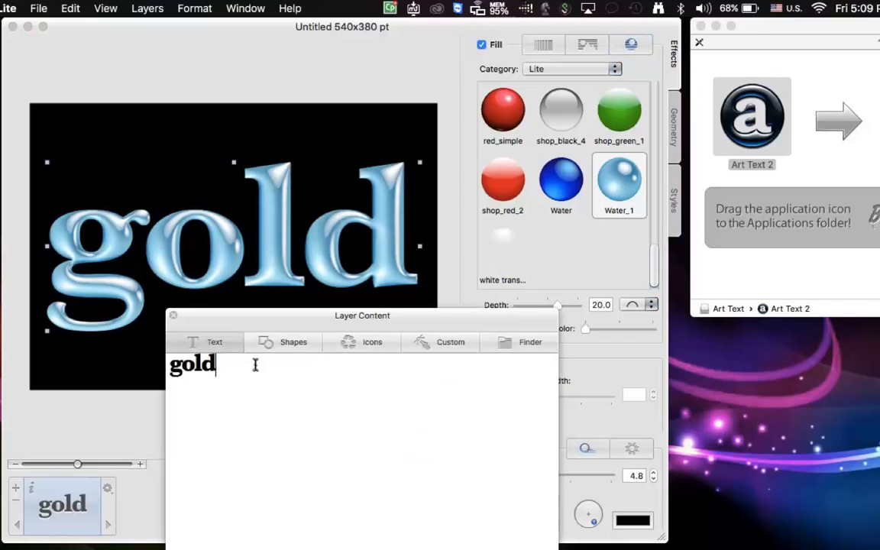
- Replace the layer text 'gold' with 'Mac'
triple_click(192, 363)
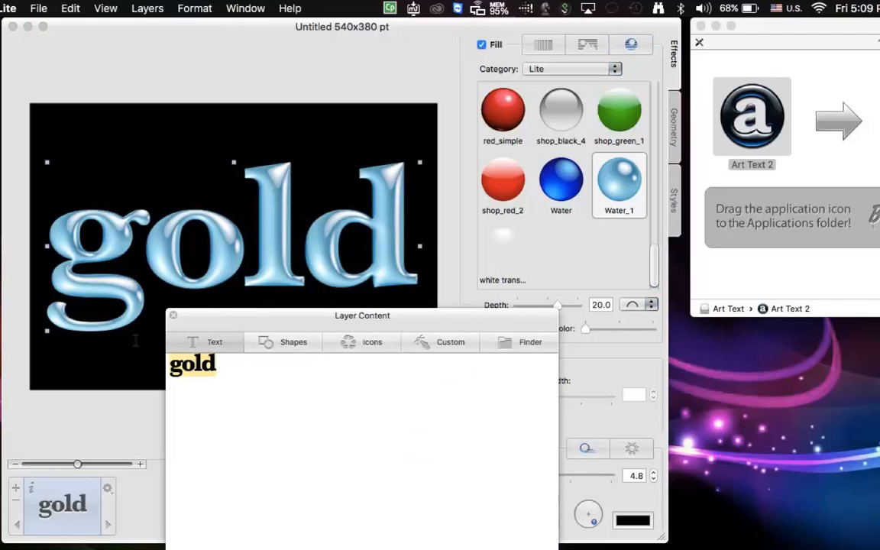
text(Mac)
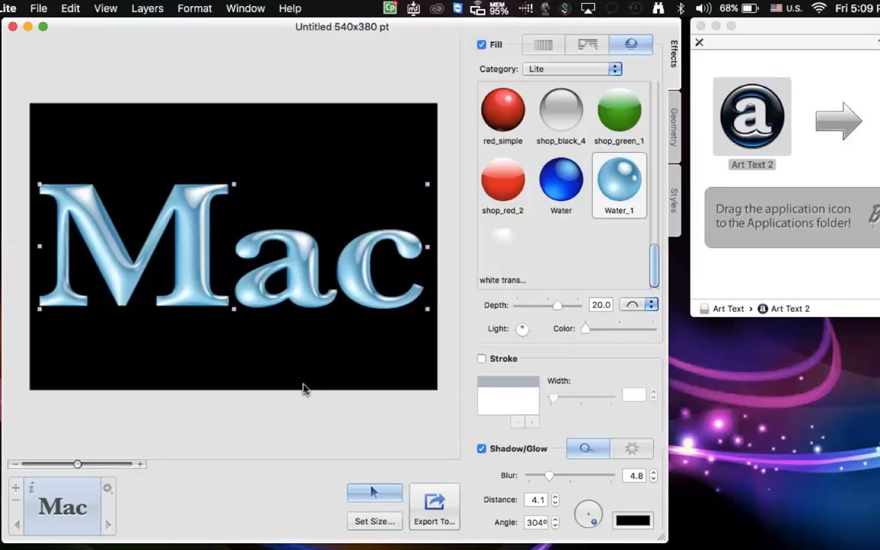
mouse_move(446, 510)
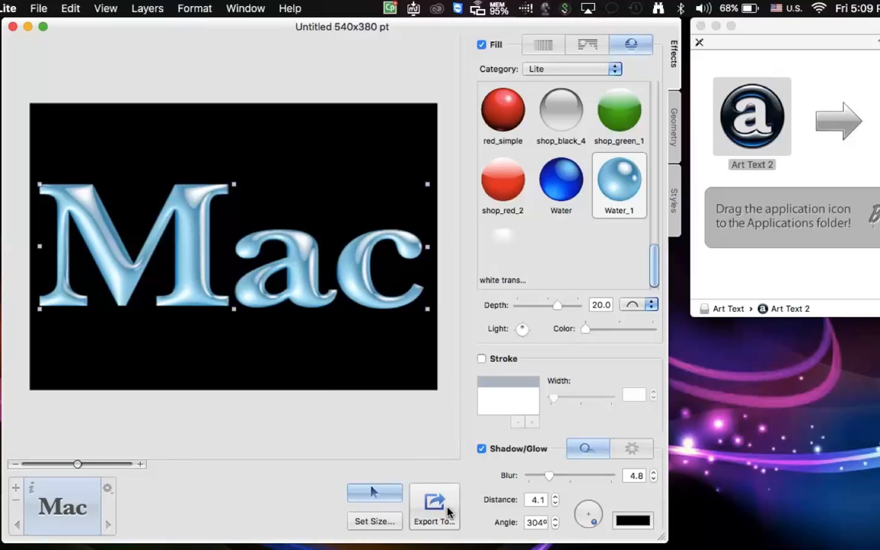
click(434, 504)
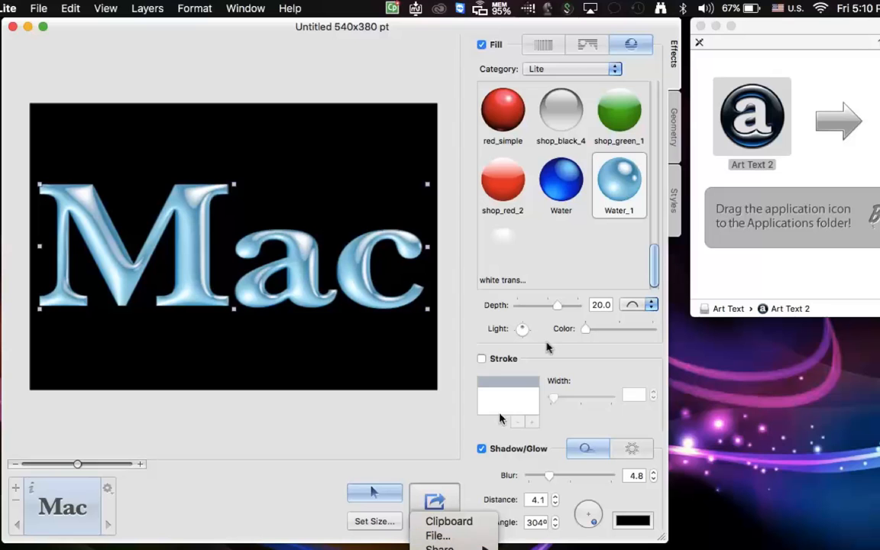
mouse_move(556, 125)
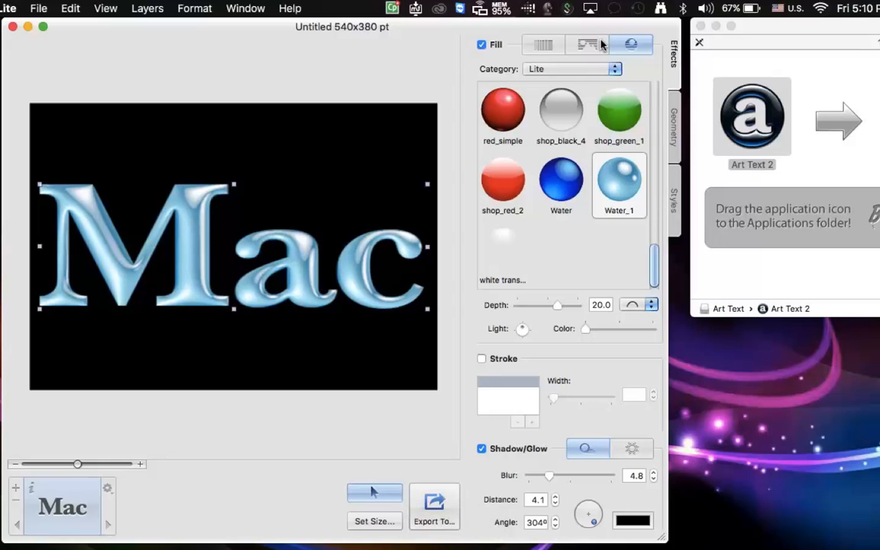
- Try the Art3 texture, a plain colour and shop_green_1, then settle on the Pure Gold shader
click(588, 44)
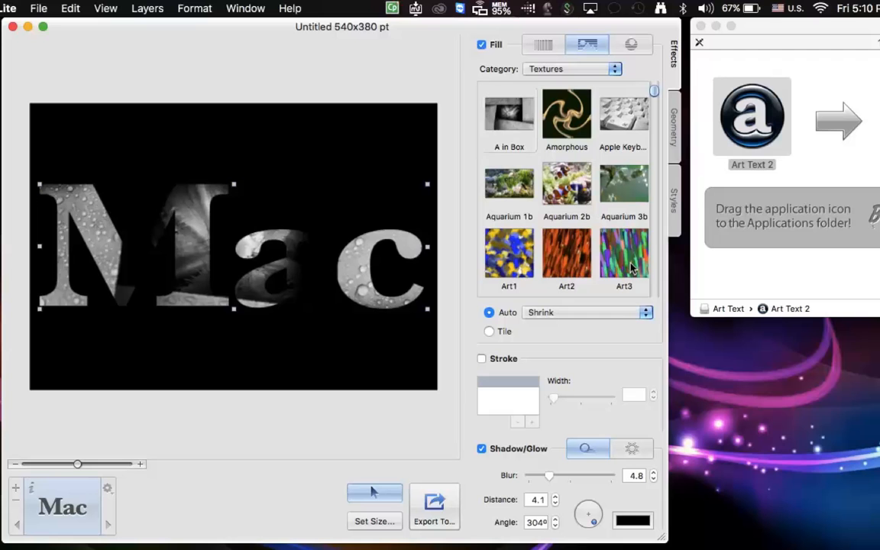
click(623, 253)
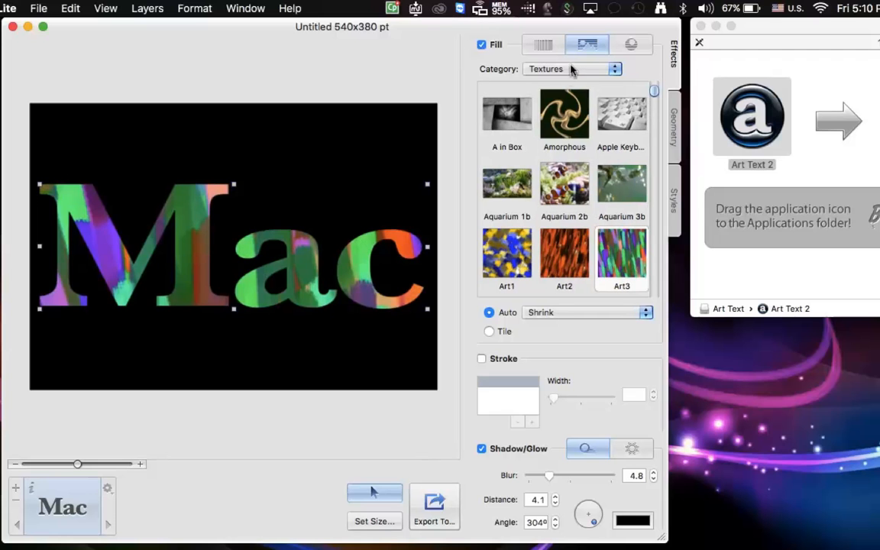
click(544, 43)
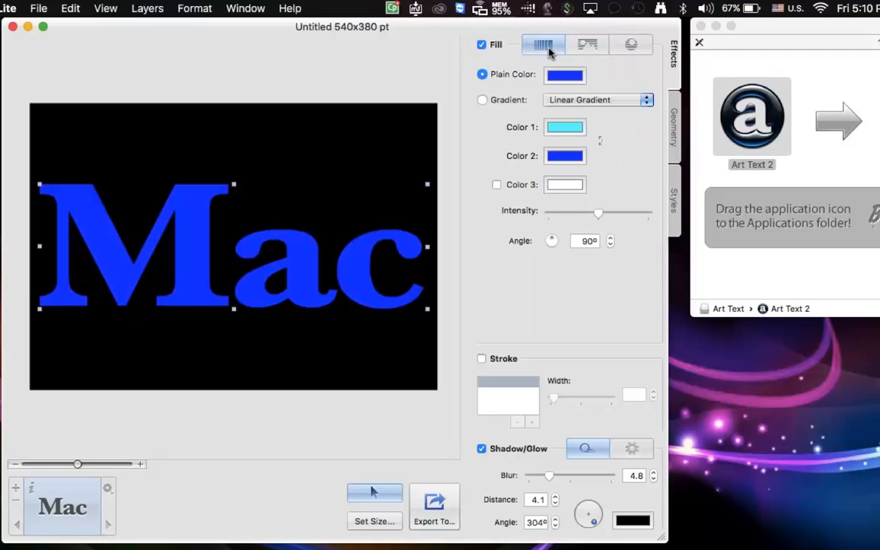
mouse_move(619, 67)
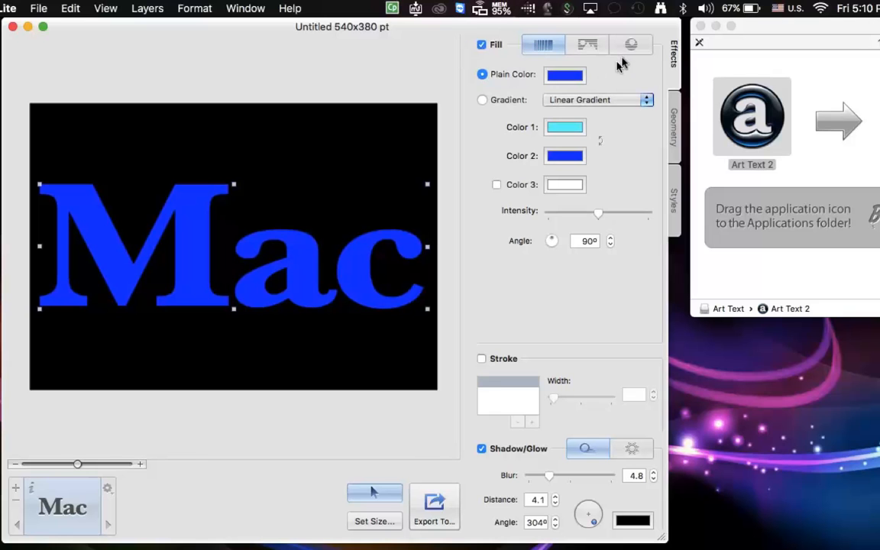
click(630, 43)
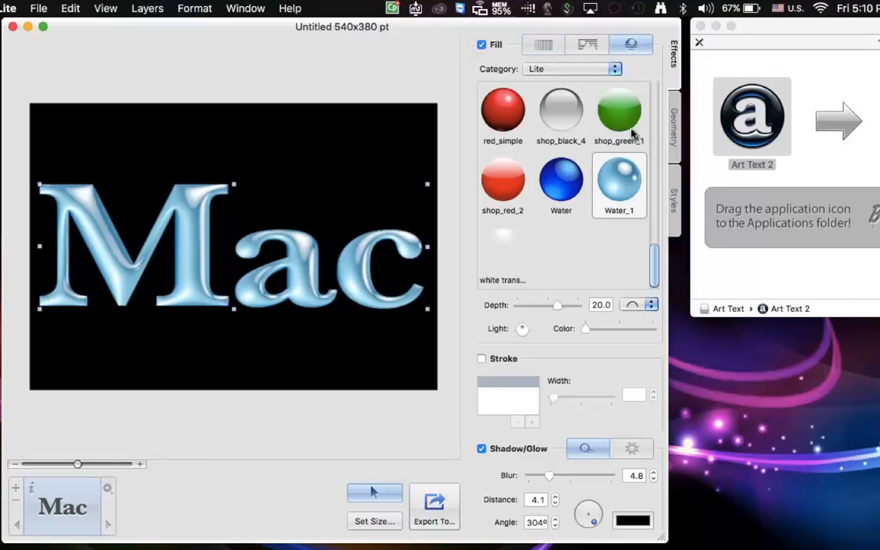
click(618, 115)
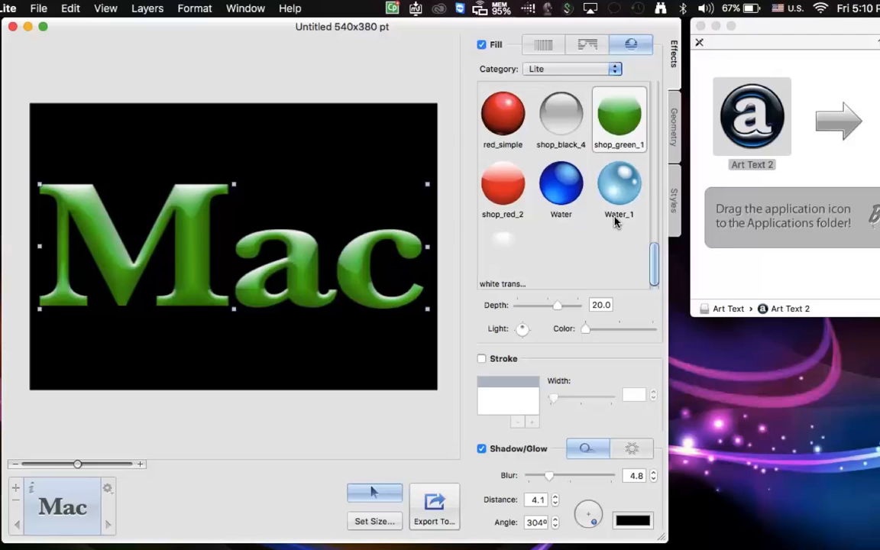
click(561, 114)
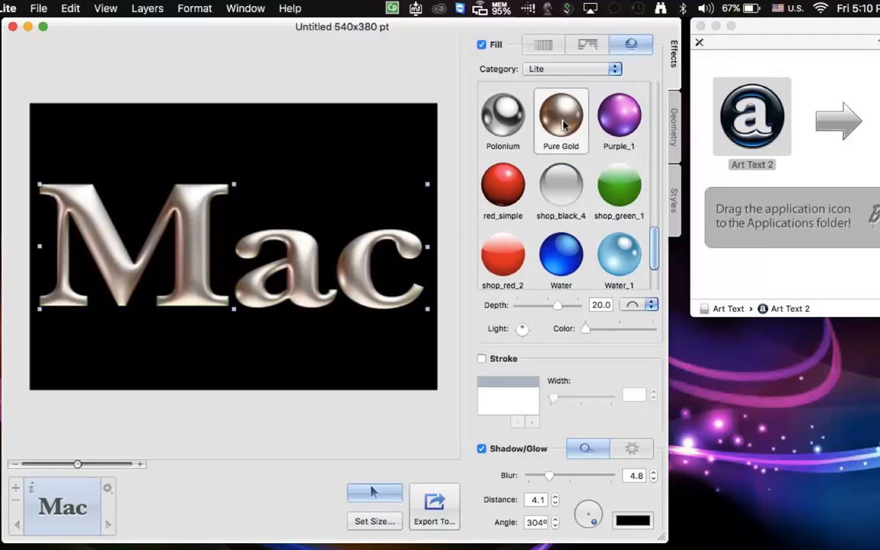
mouse_move(670, 171)
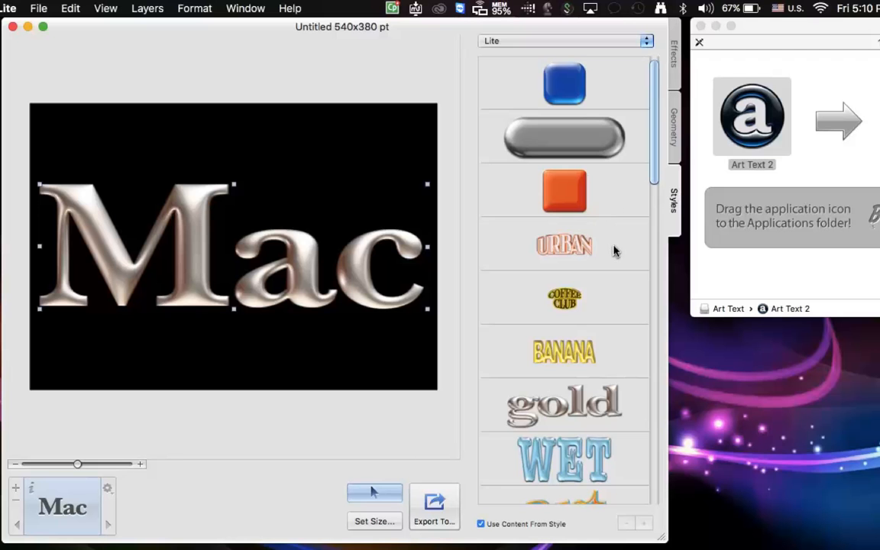
- Apply the PINK neon preset style and change the layer text to 'Mac Tips'
scroll(down, 3)
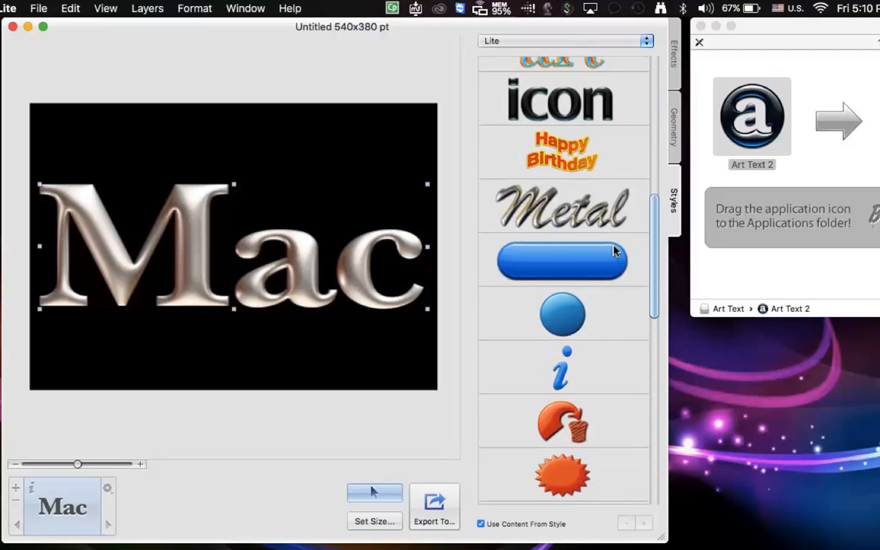
scroll(down, 3)
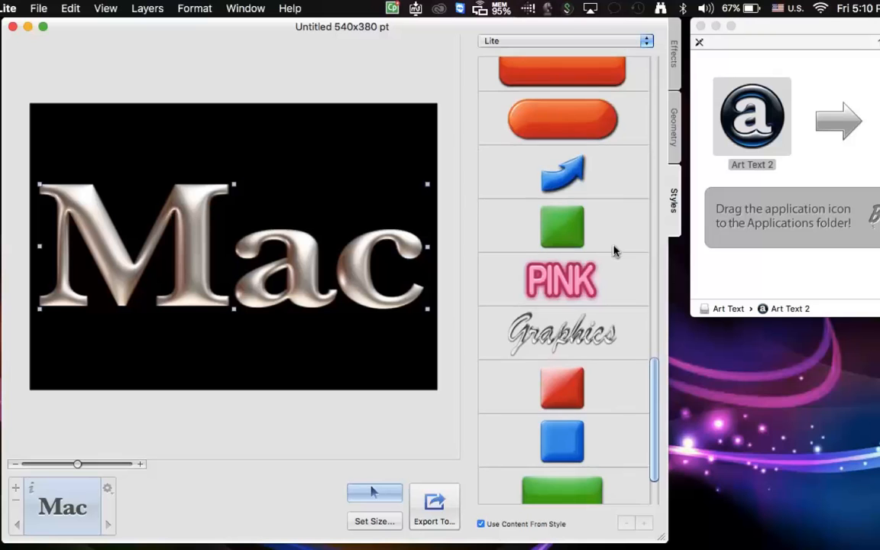
click(562, 277)
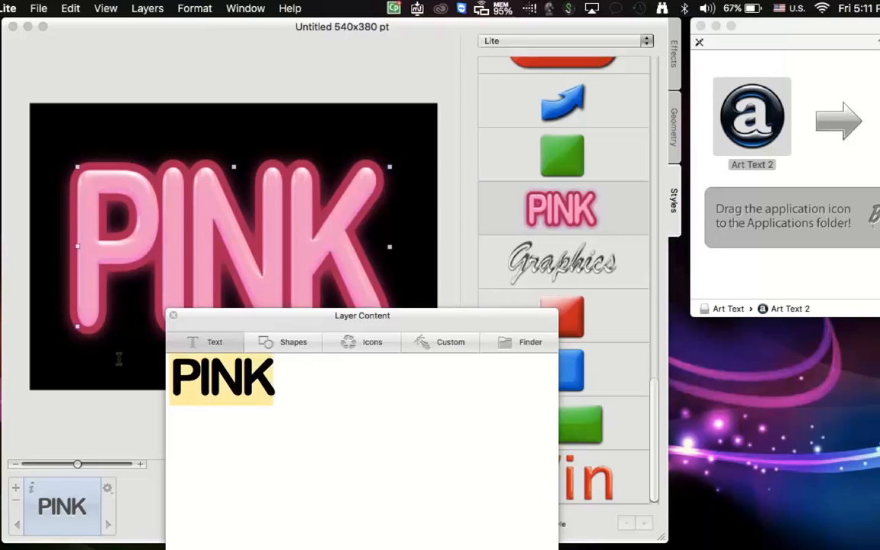
text(Mac Ti)
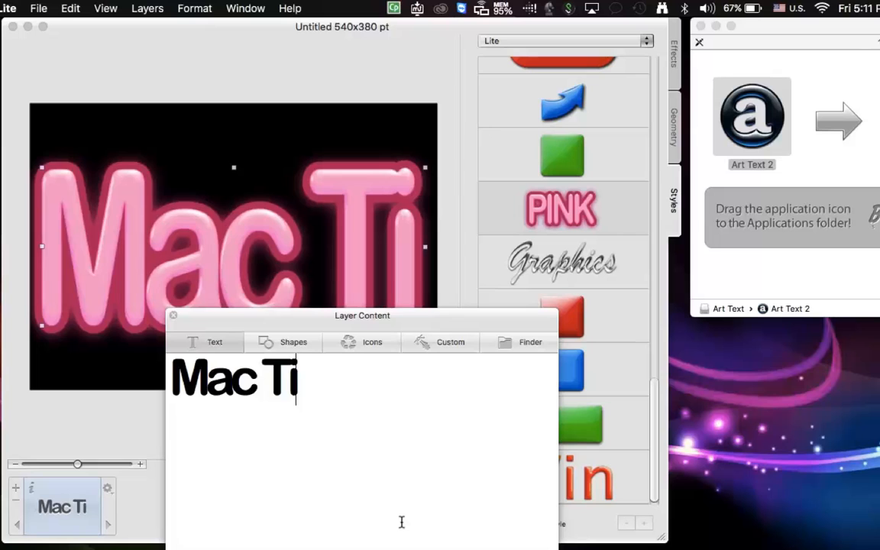
text(ps)
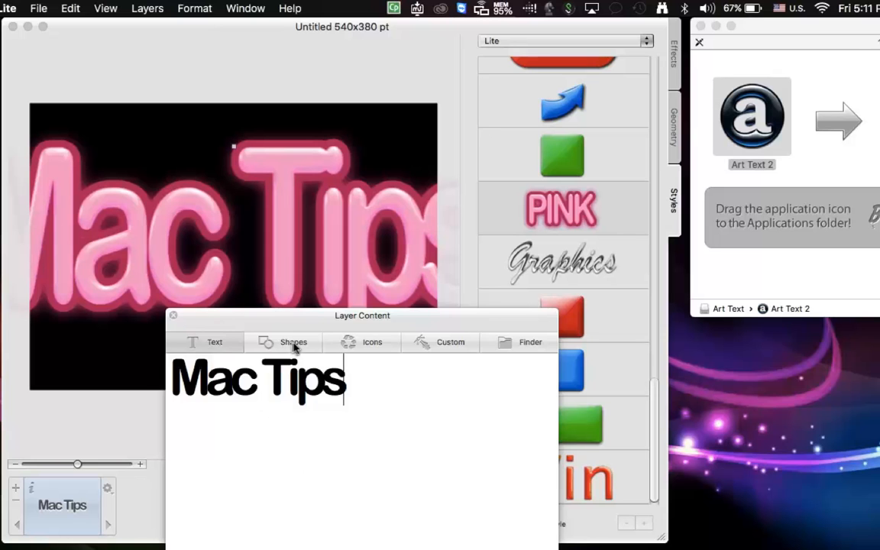
- Browse the icon and custom content options in the Layer Content window
click(449, 342)
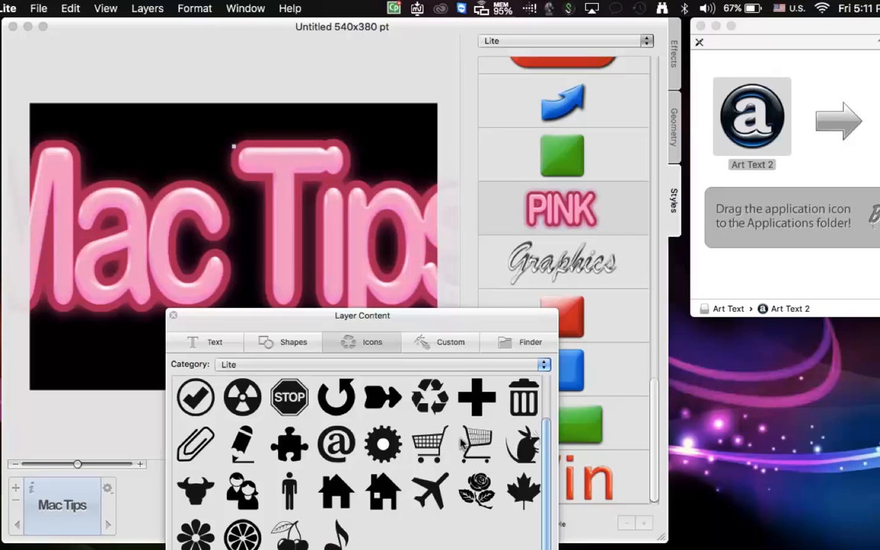
click(449, 342)
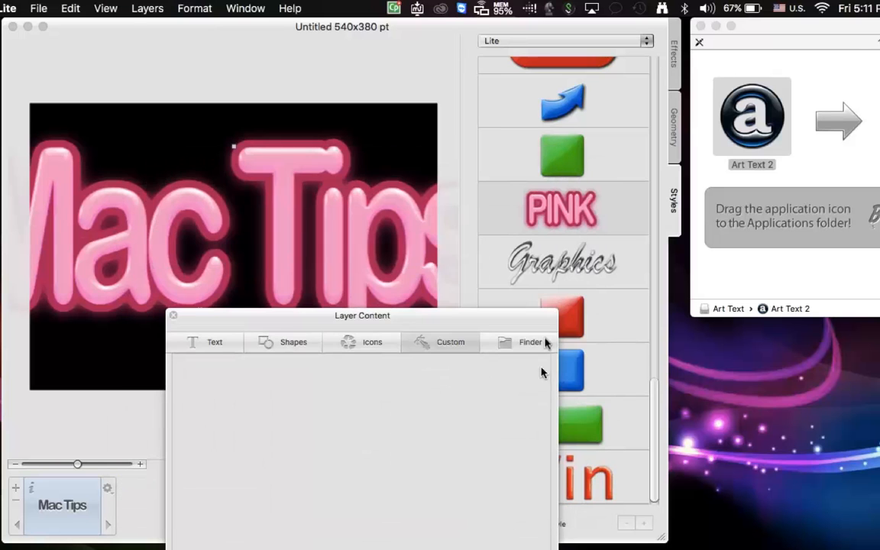
mouse_move(174, 311)
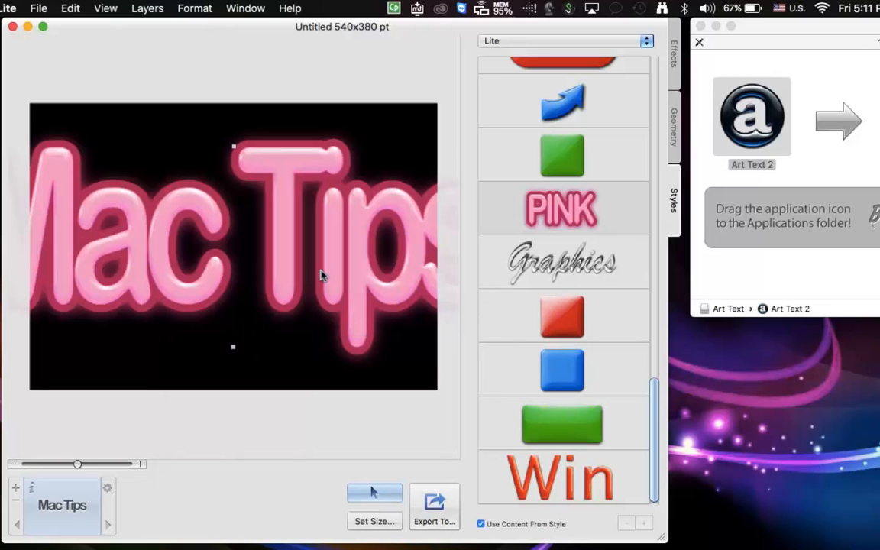
mouse_move(233, 345)
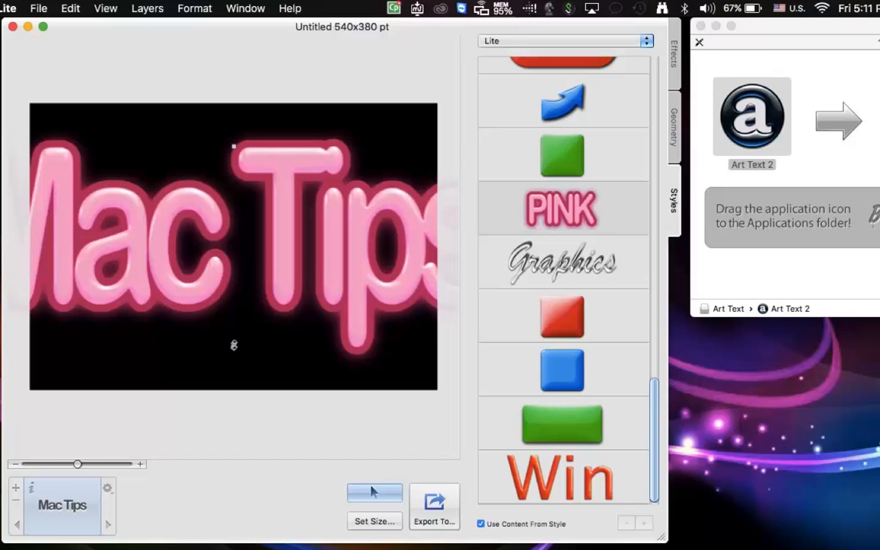
- Reduce the zoom so the whole canvas with the oversized lettering is visible
drag(77, 464, 68, 464)
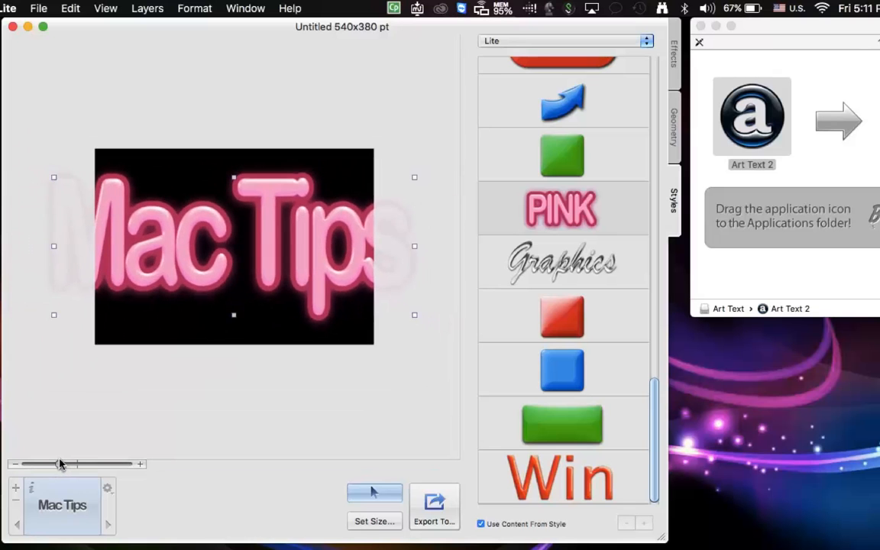
mouse_move(418, 182)
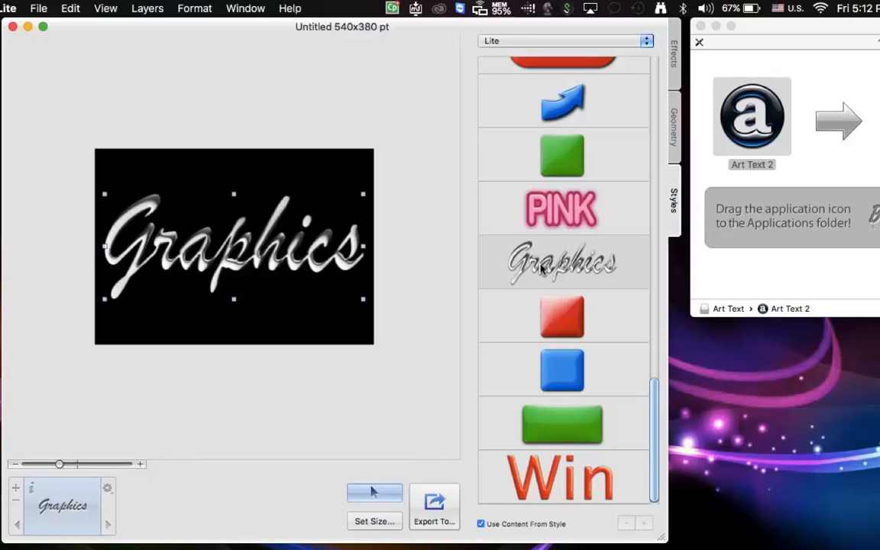
mouse_move(562, 308)
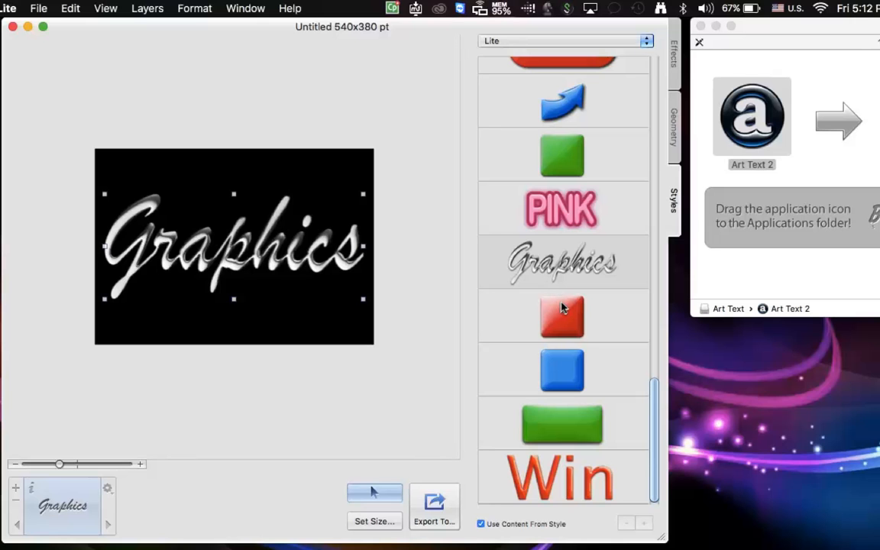
- Try the red glossy square preset, then the M CLUB style with the text reading 'Mac Tips'
click(562, 314)
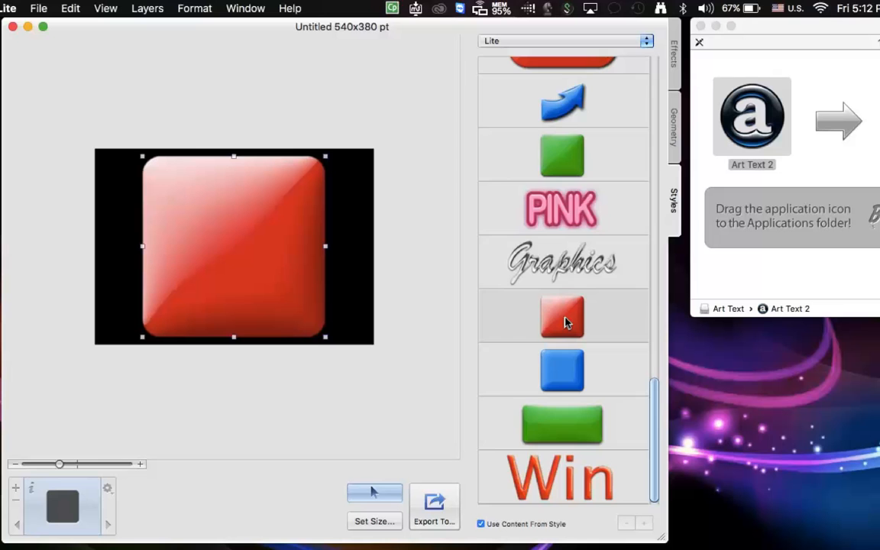
scroll(down, 3)
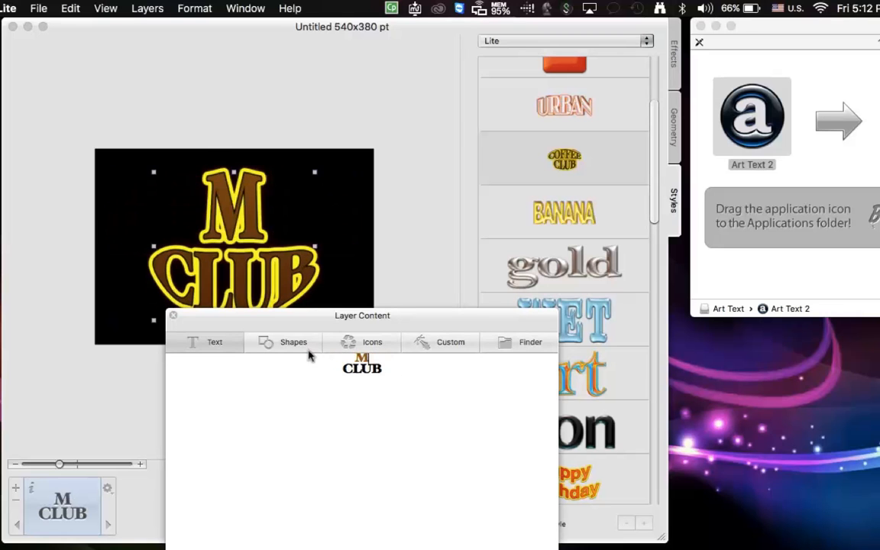
text(ac)
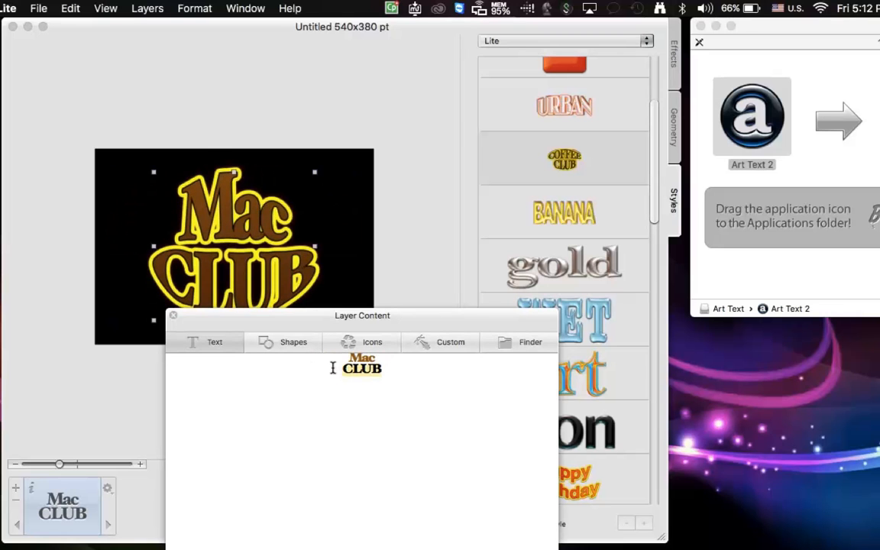
text(Tips)
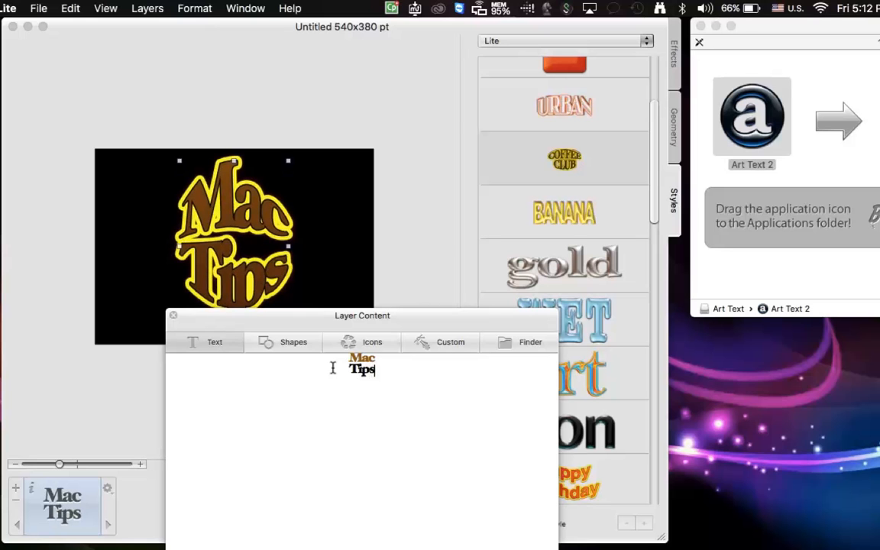
mouse_move(195, 329)
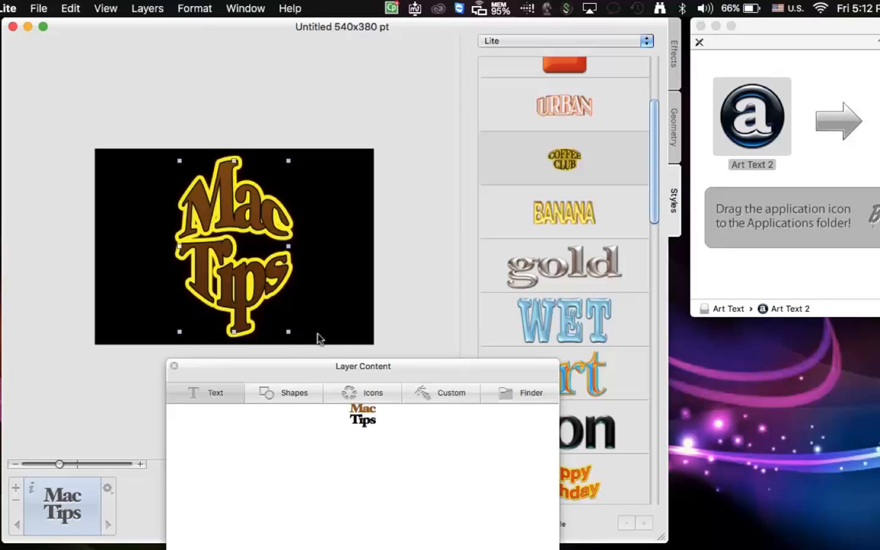
click(174, 366)
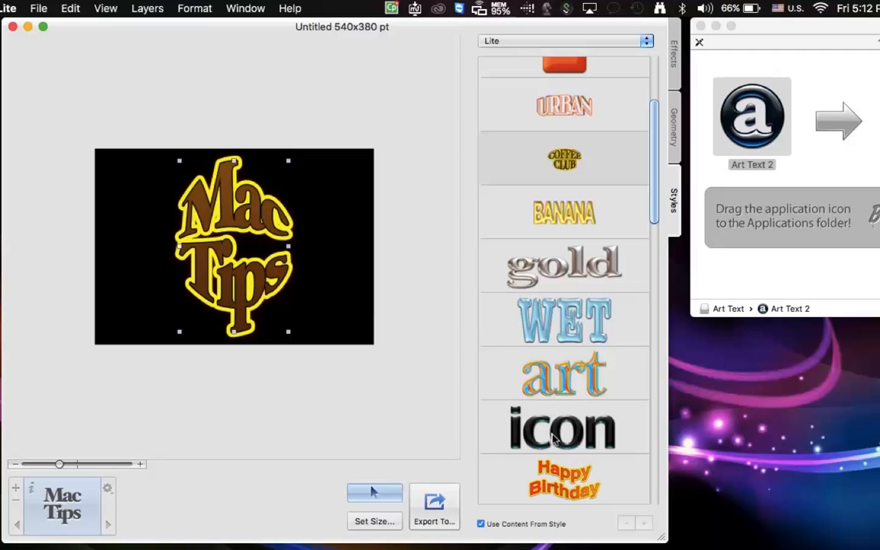
- Apply the orange-and-blue 'art' preset style with the text reading 'Mac'
click(564, 372)
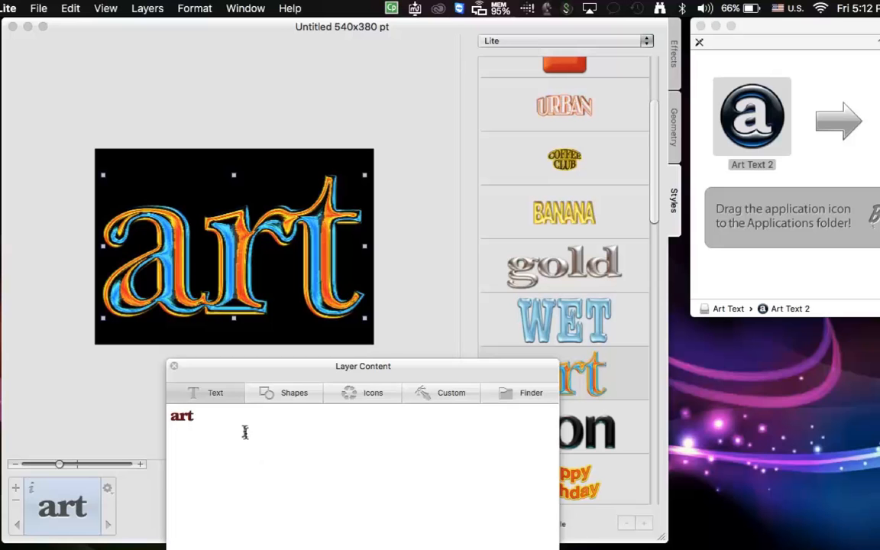
text(Ma)
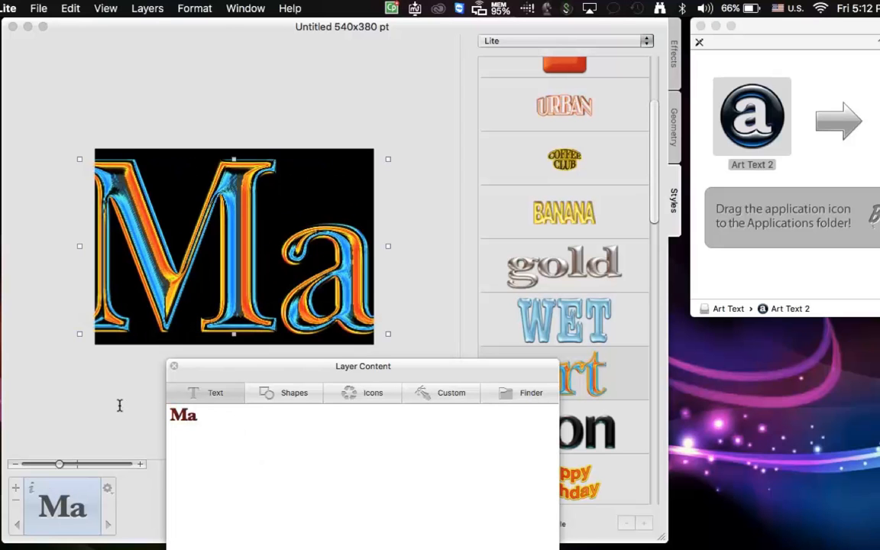
text(c)
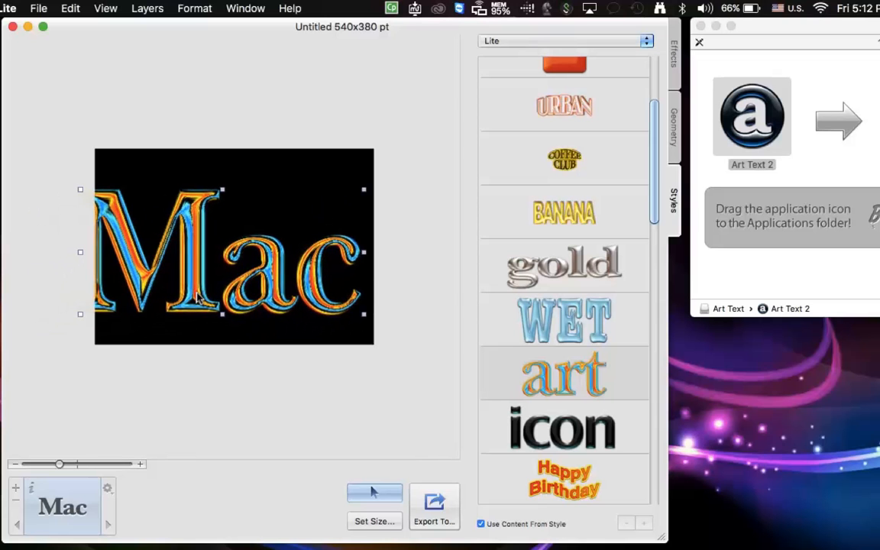
- Set the document size to 10 by 10 inches
click(374, 521)
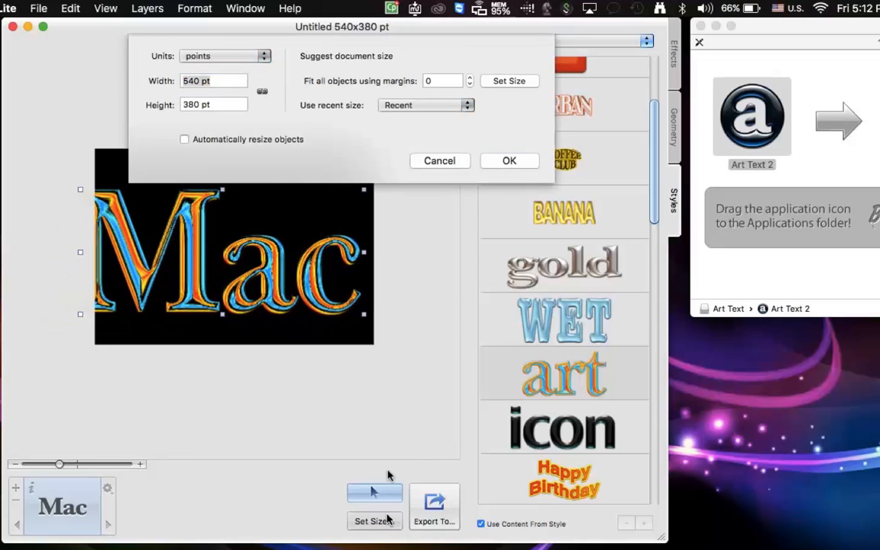
click(226, 55)
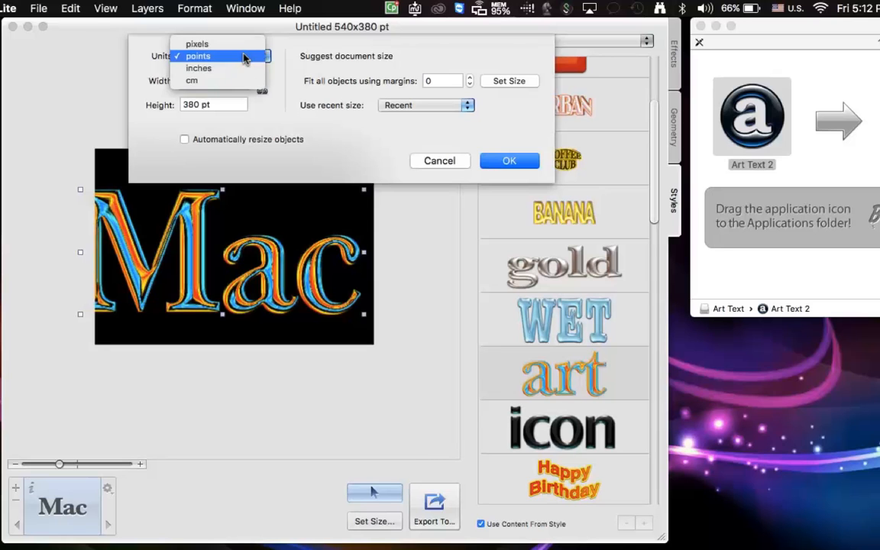
click(198, 67)
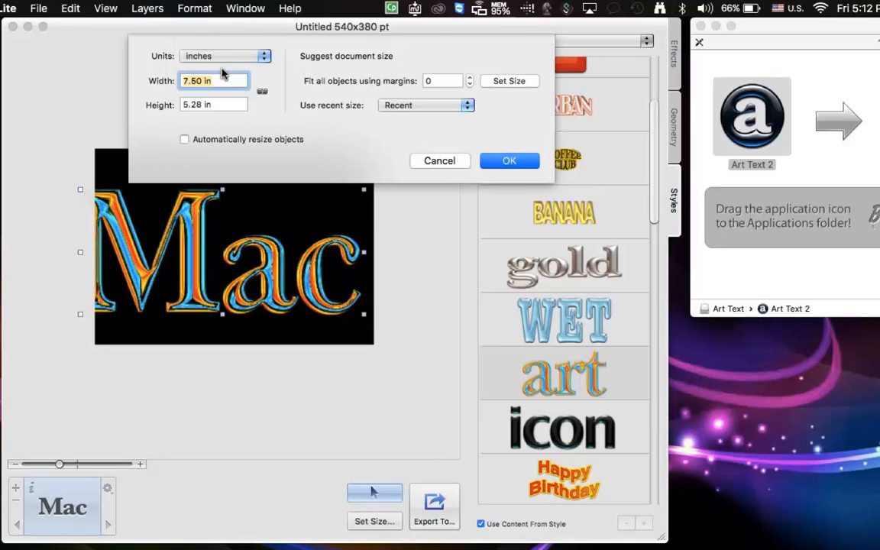
text(10)
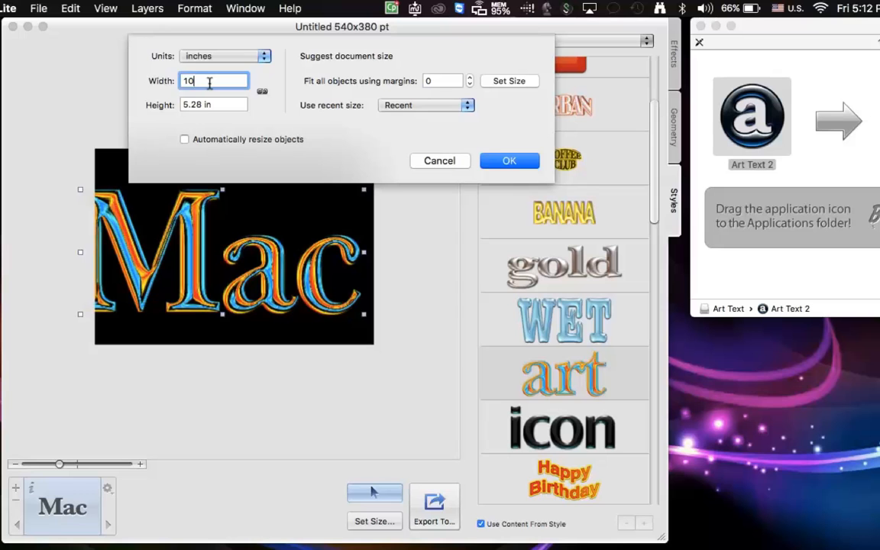
click(508, 161)
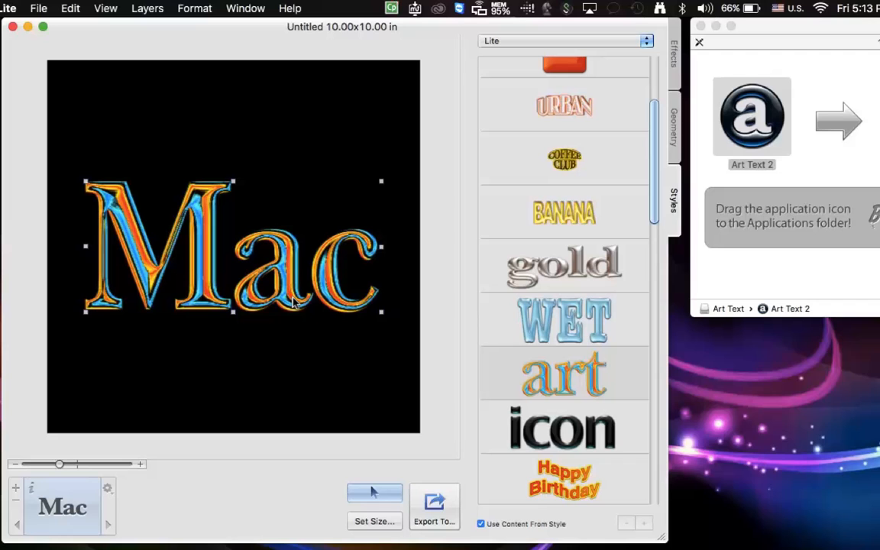
mouse_move(374, 366)
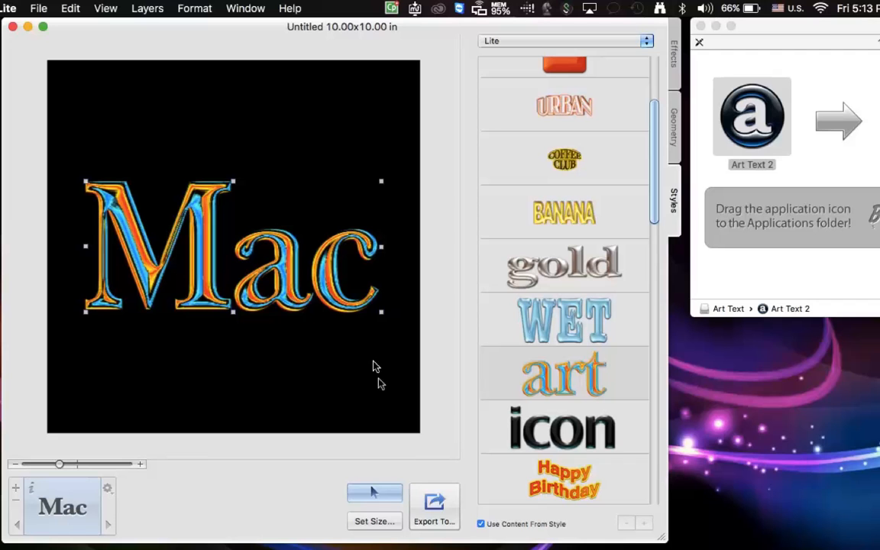